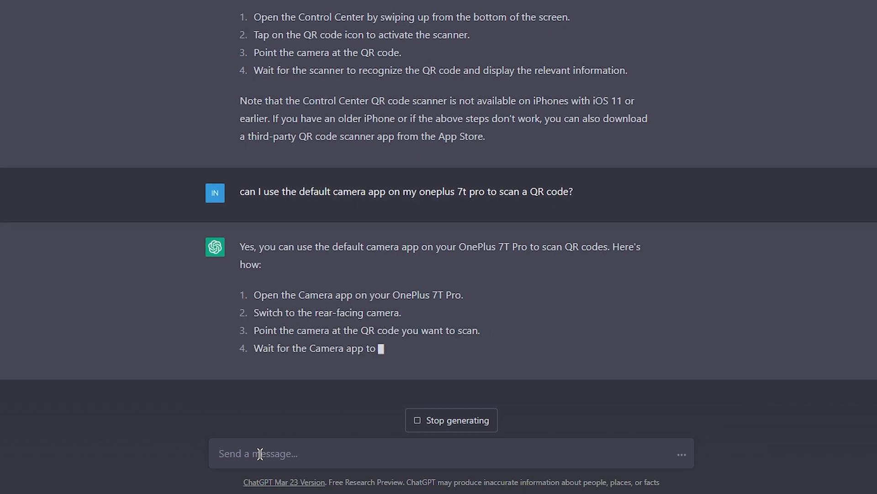
scroll("down", 3)
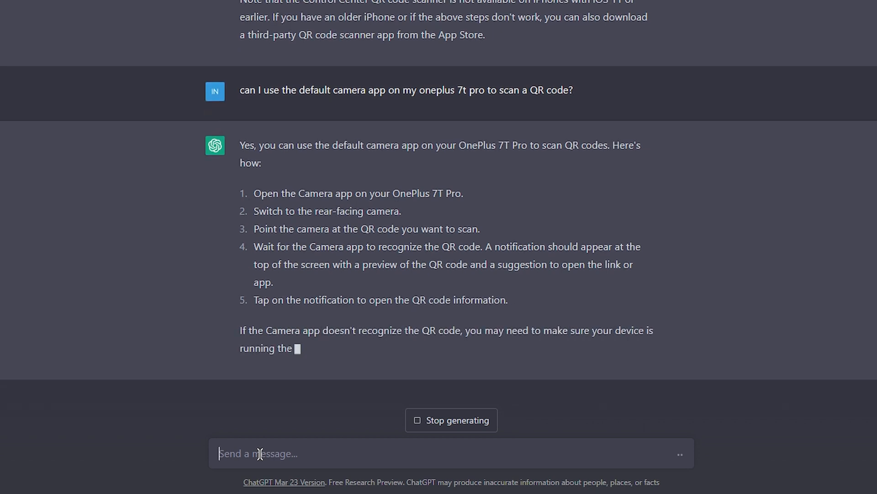
scroll("down", 3)
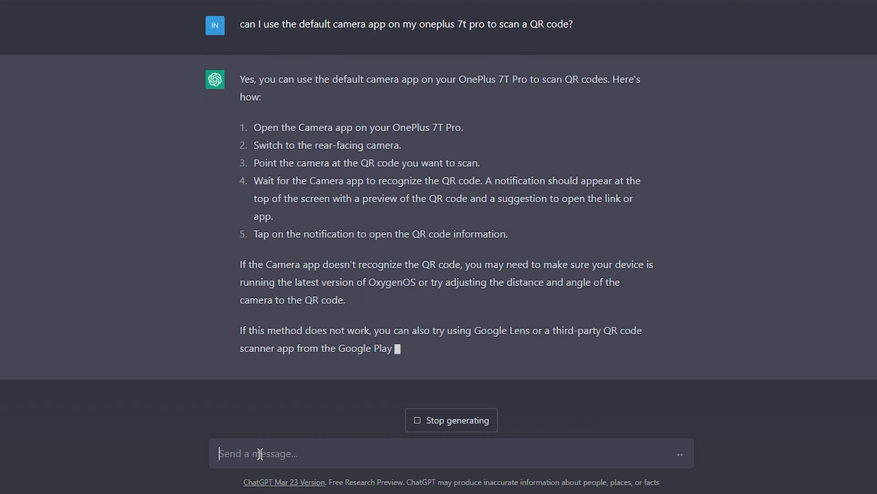